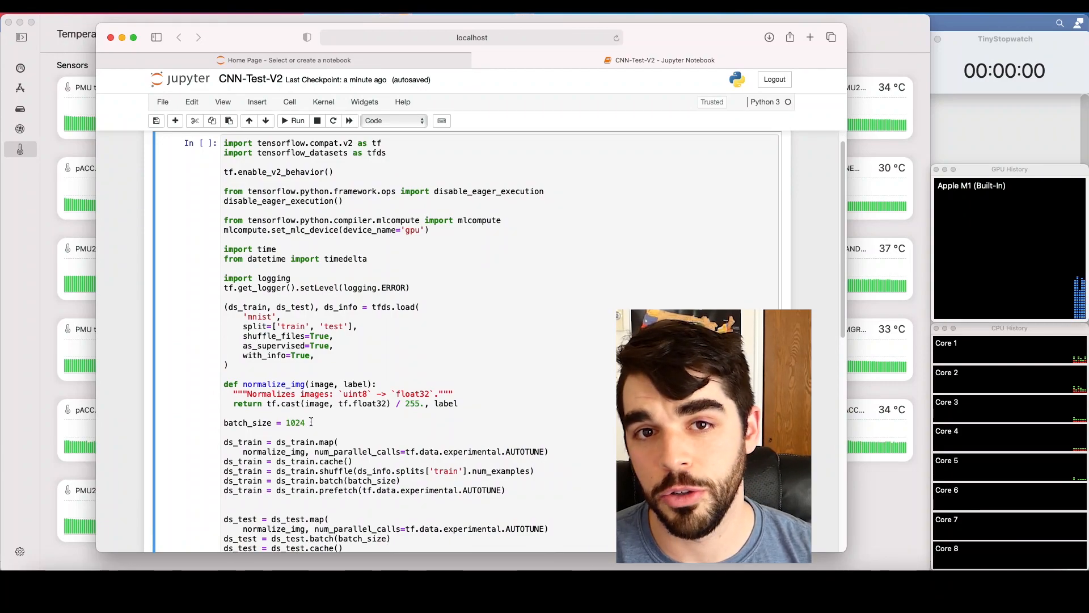
Run the MNIST CNN training cell fitting for 500 epochs with elapsed-time reporting.
scroll(up, 3)
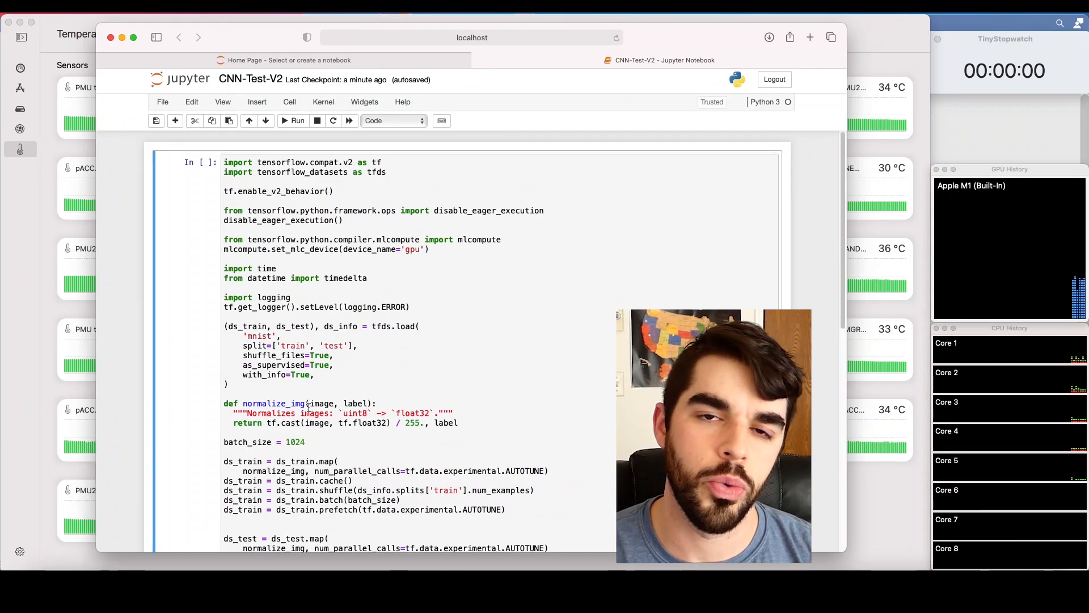
scroll(down, 3)
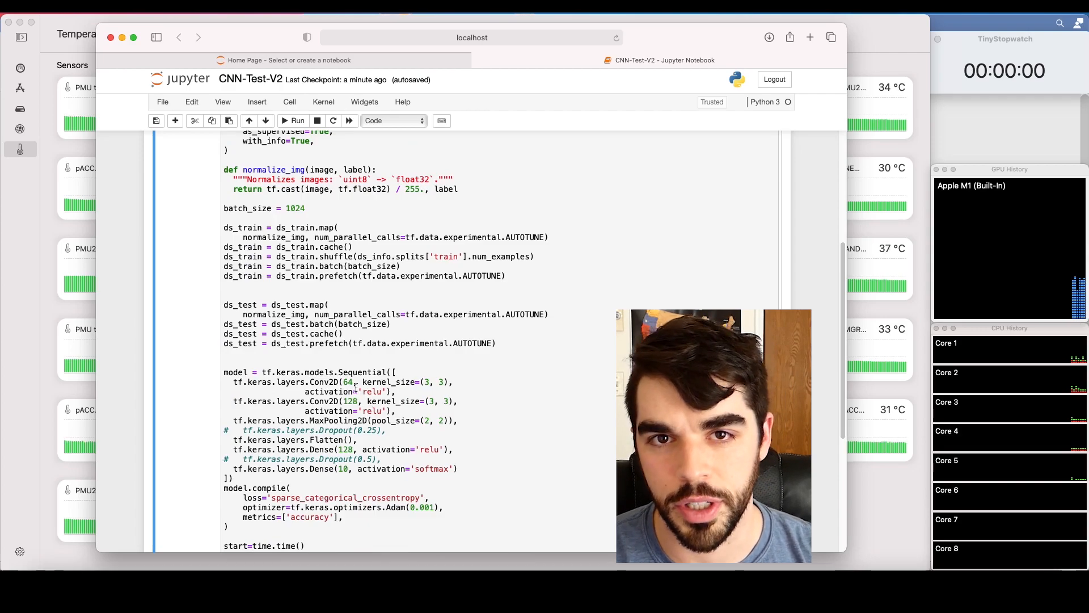
scroll(up, 3)
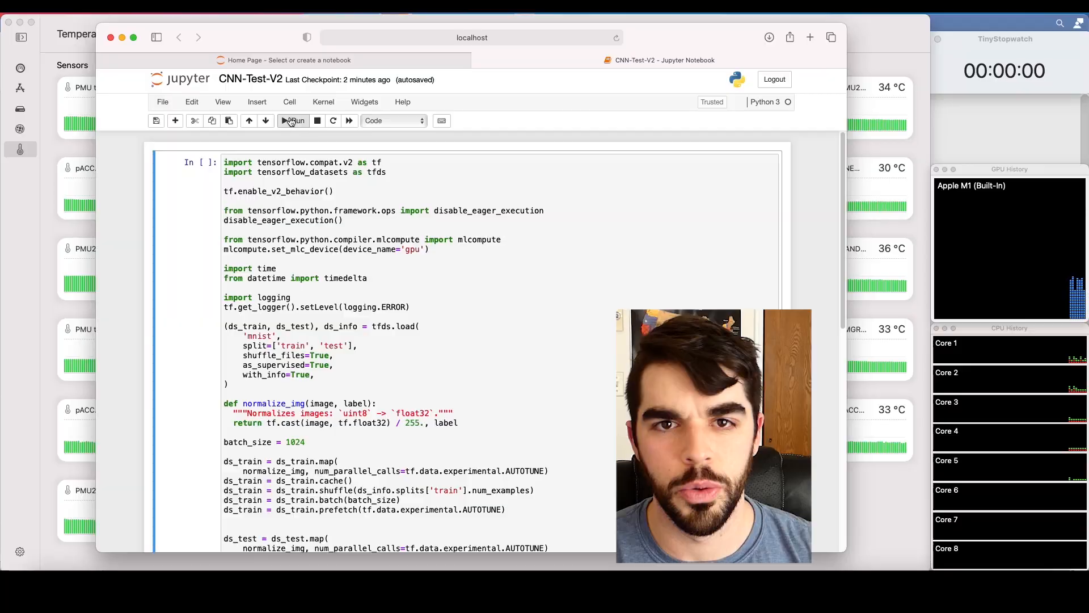
click(291, 120)
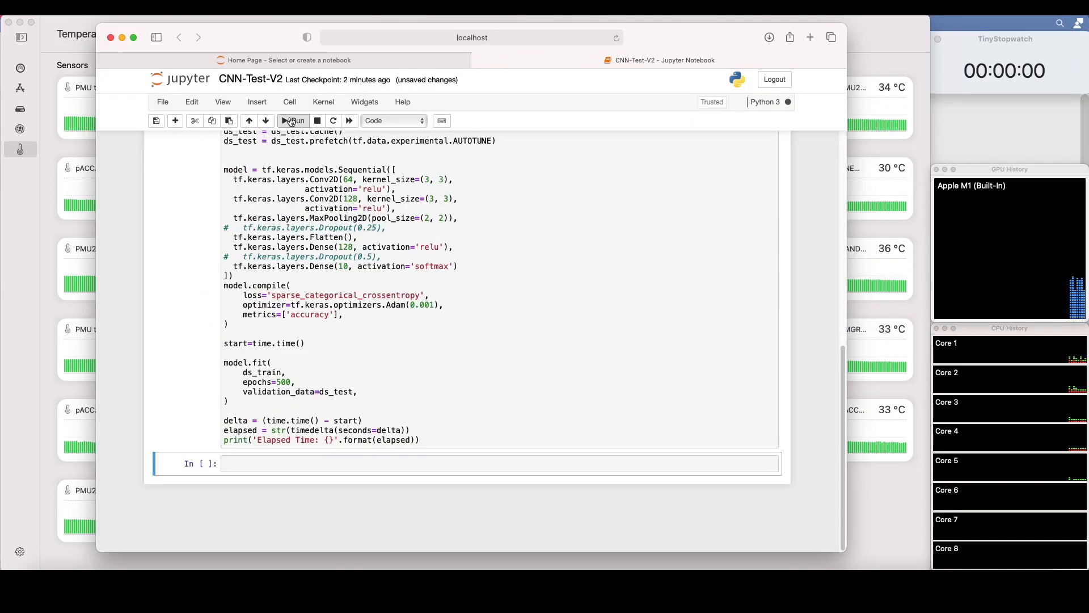
click(293, 121)
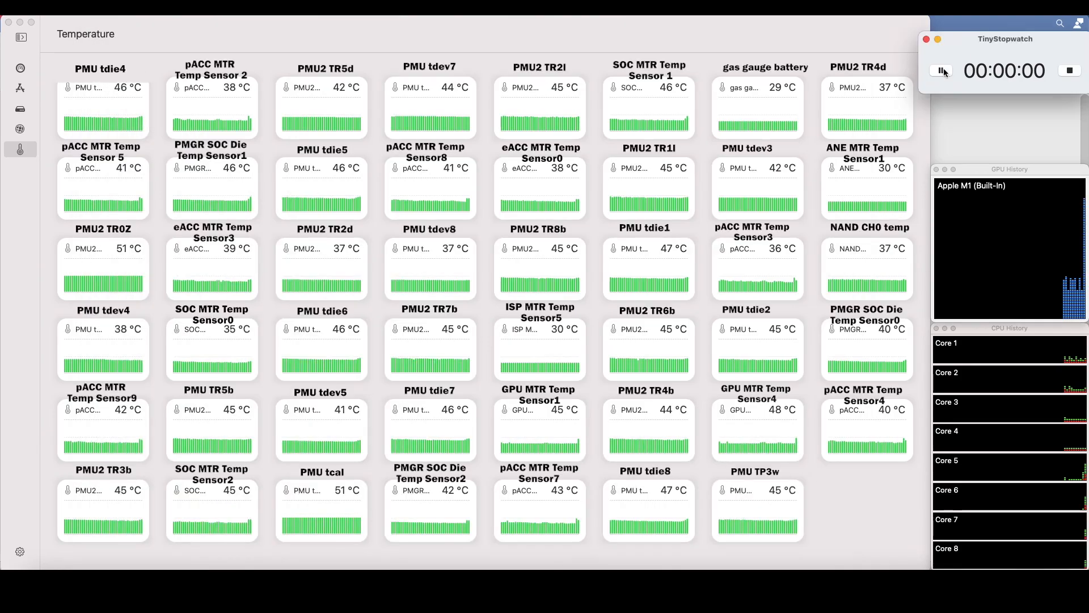
click(942, 71)
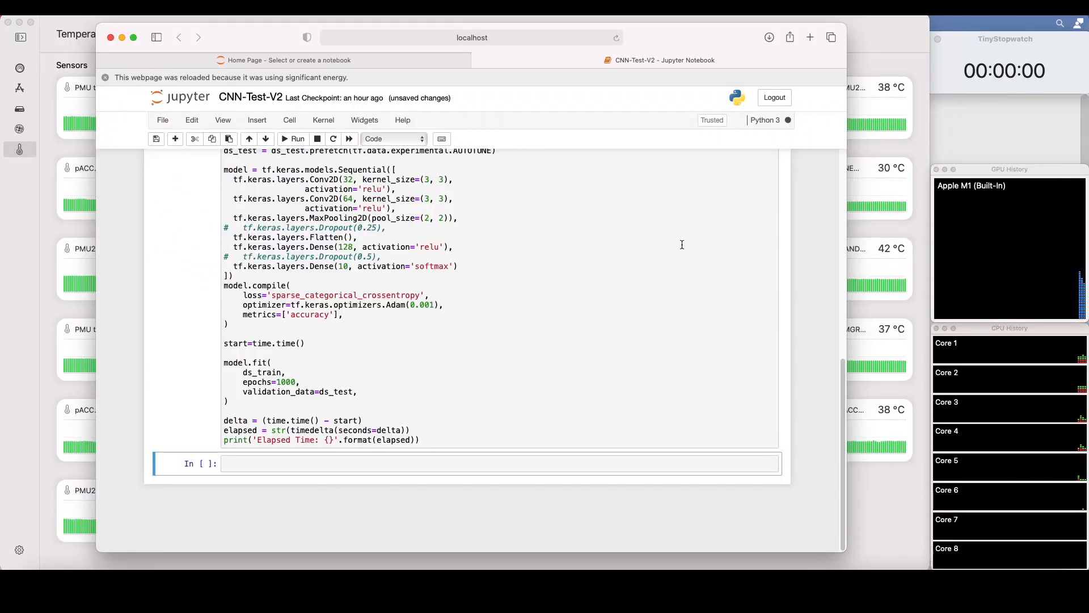
Bring the CNN-Test-V2 notebook window with the MNIST model code to the front.
click(292, 138)
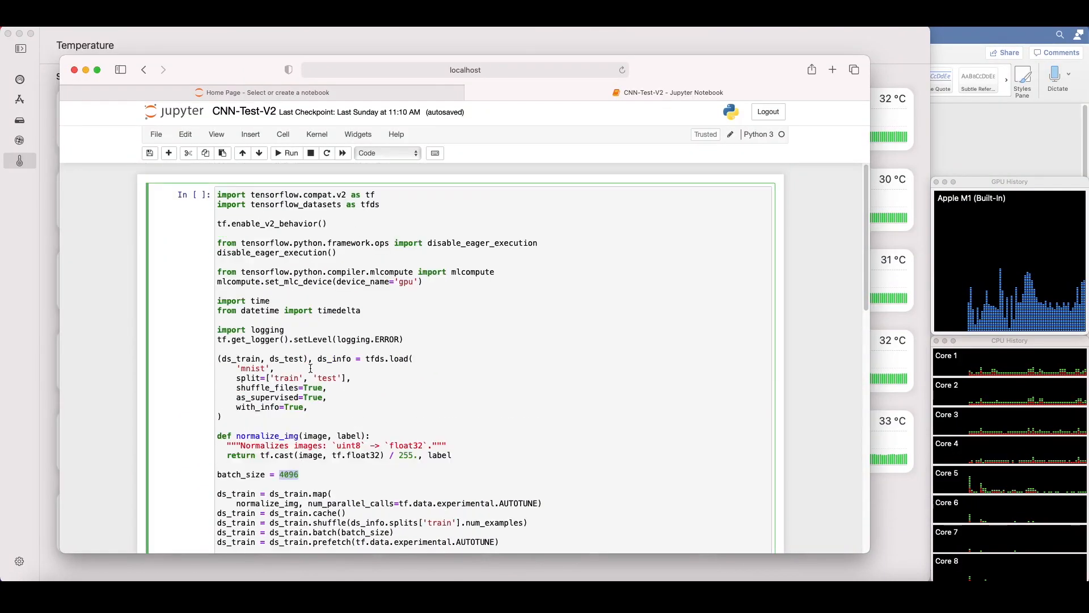
Rerun the MNIST training cell with batch_size = 4096 for 1000 epochs.
click(285, 153)
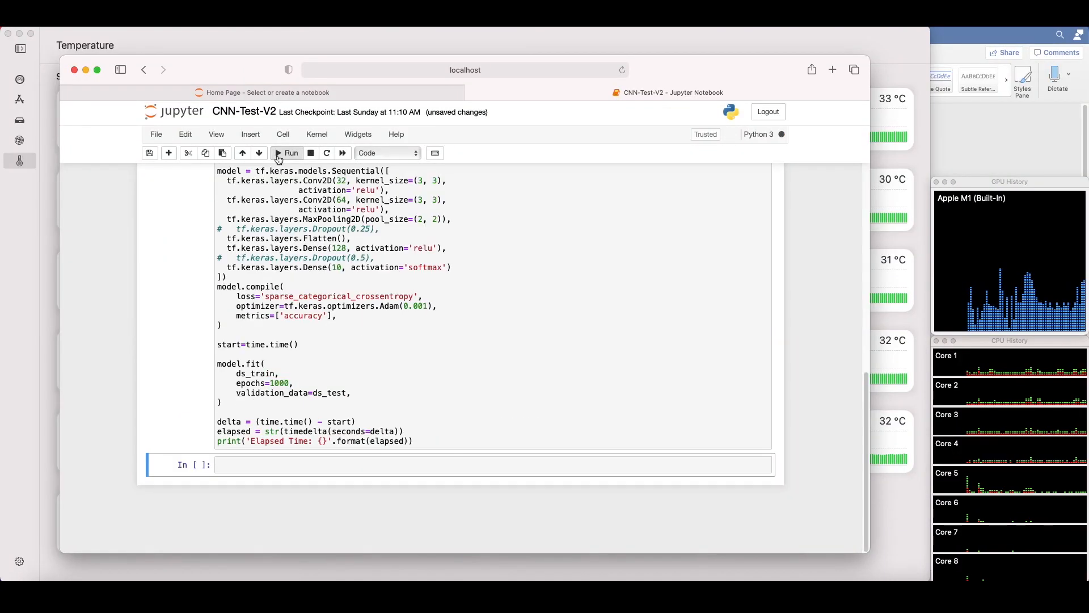